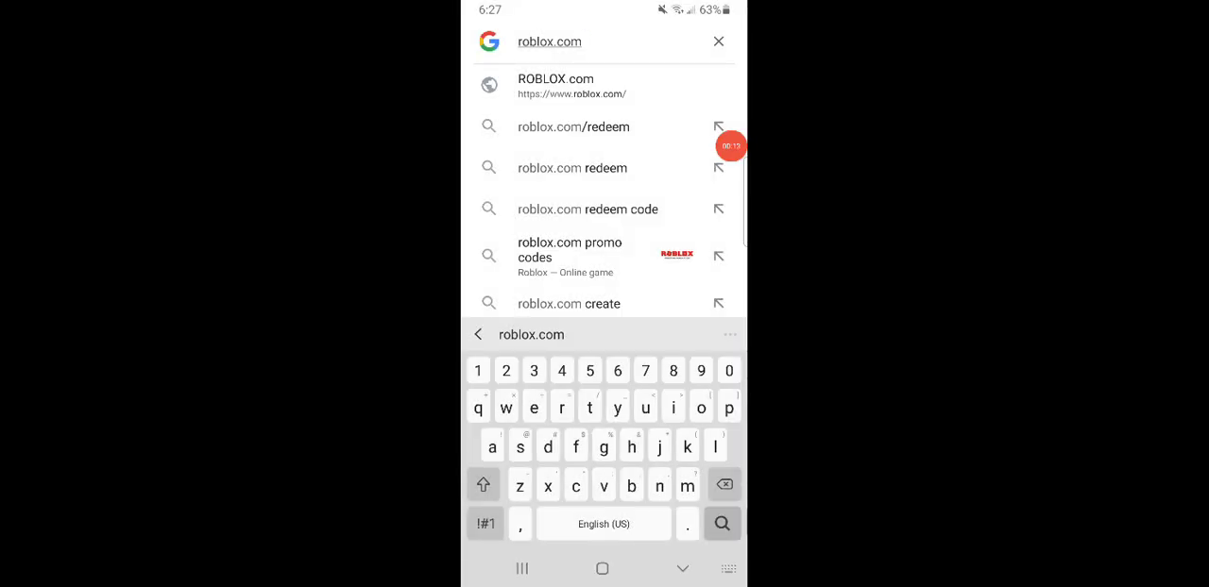
# - Load roblox.com in Chrome to reach the signed-in Roblox home page
pyautogui.click(555, 86)
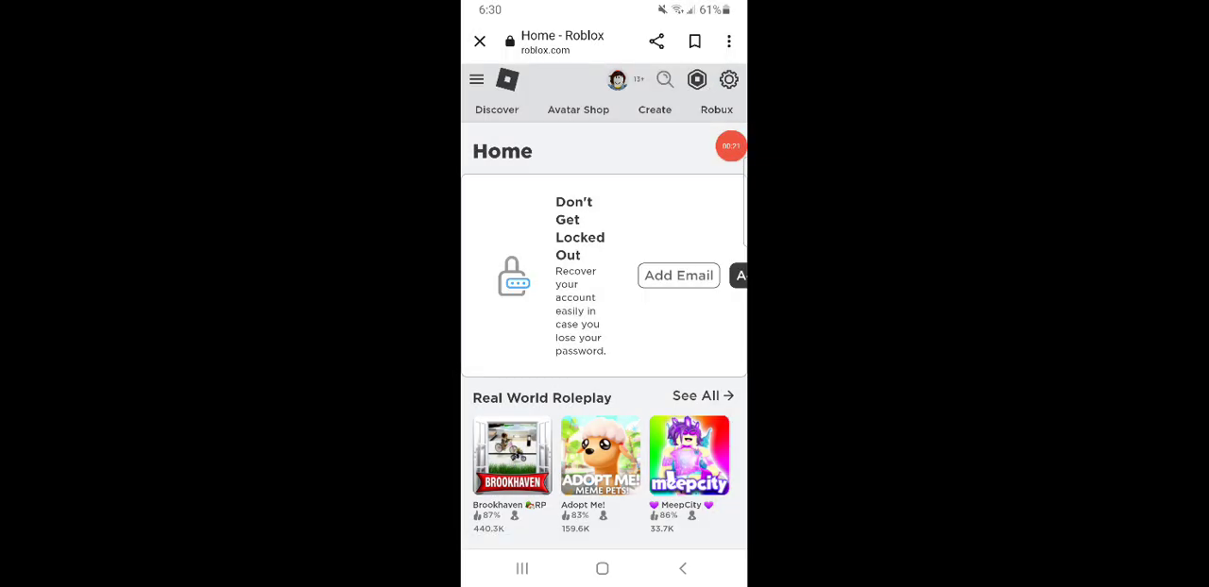
# - Go through Create to Manage my experiences and show the experience's options
pyautogui.click(653, 109)
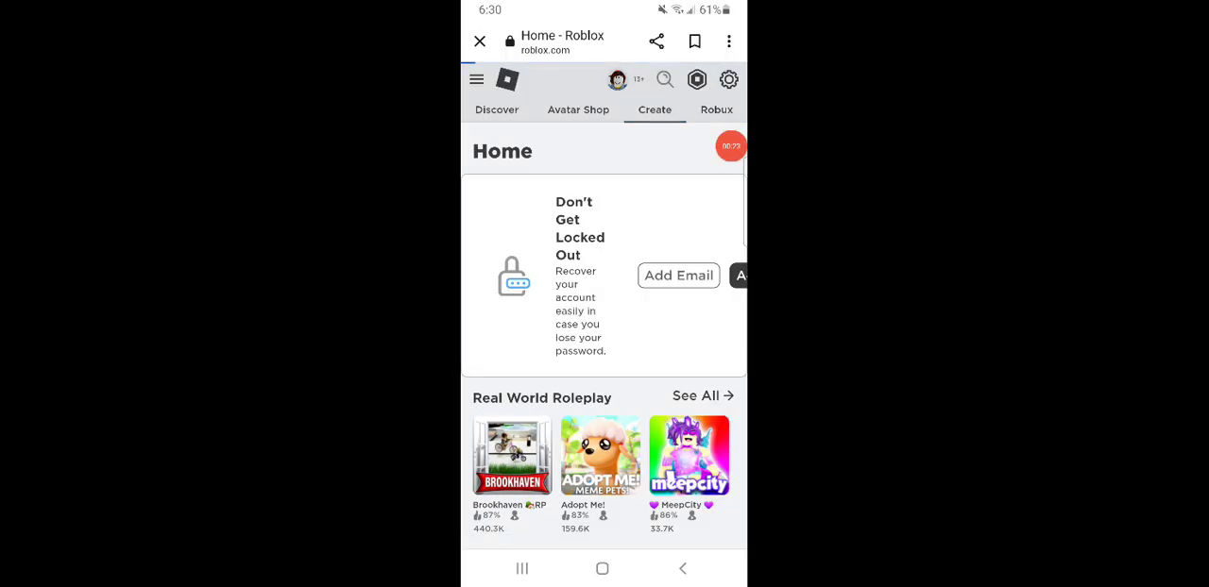
pyautogui.click(654, 102)
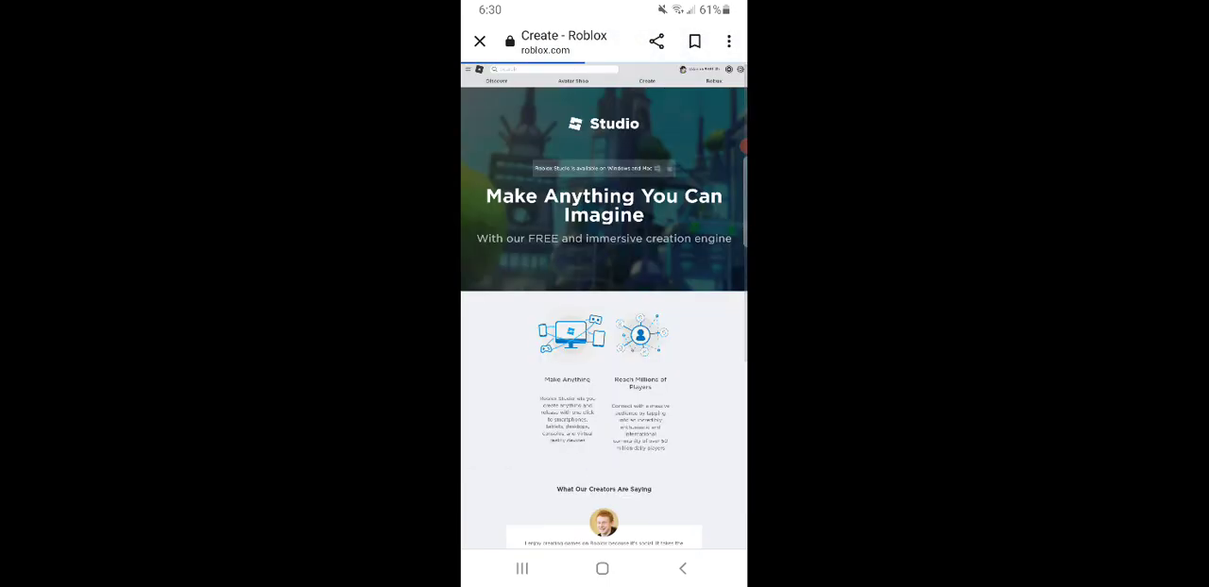
pyautogui.click(696, 213)
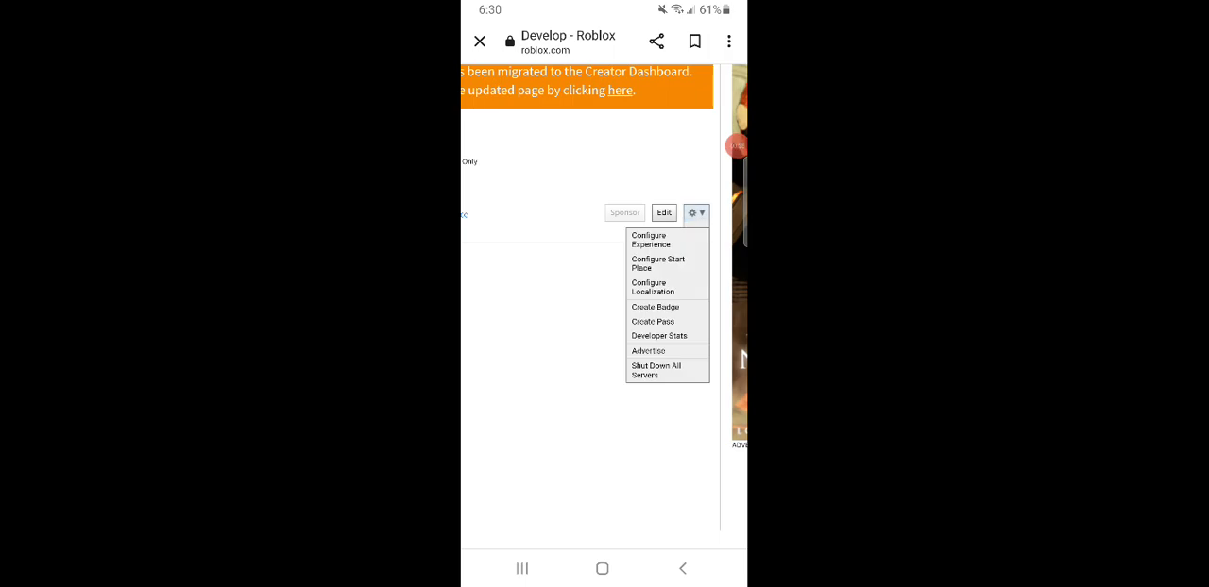
# - Start a new game pass from the experience's Create Pass option
pyautogui.click(652, 321)
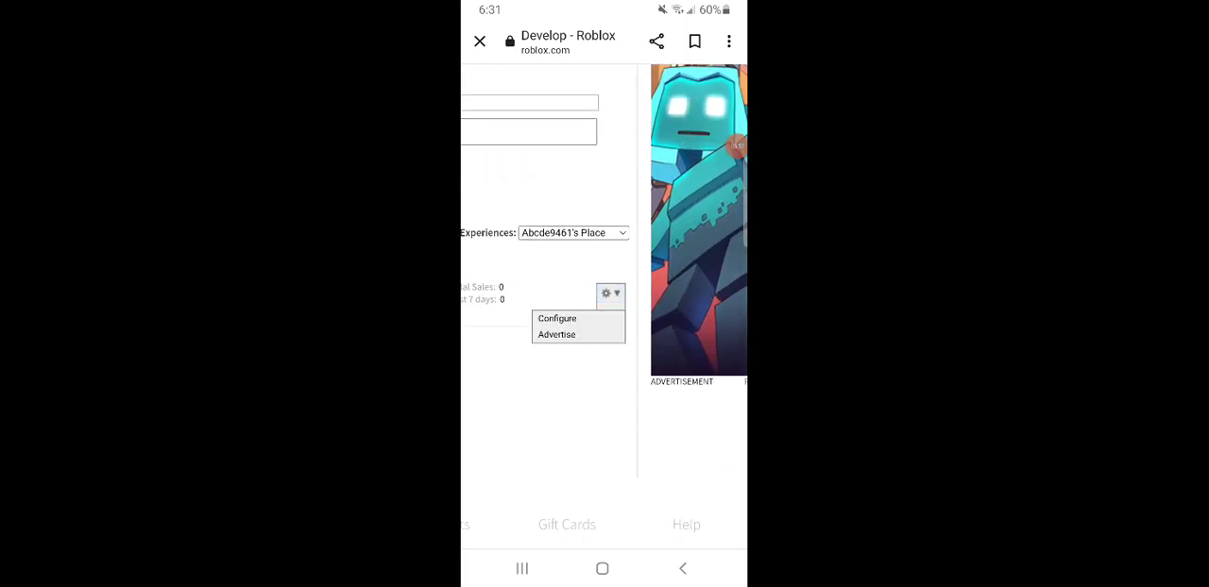
# - Configure the new pass for sale, then open the Roblox app's Home screen
pyautogui.click(556, 319)
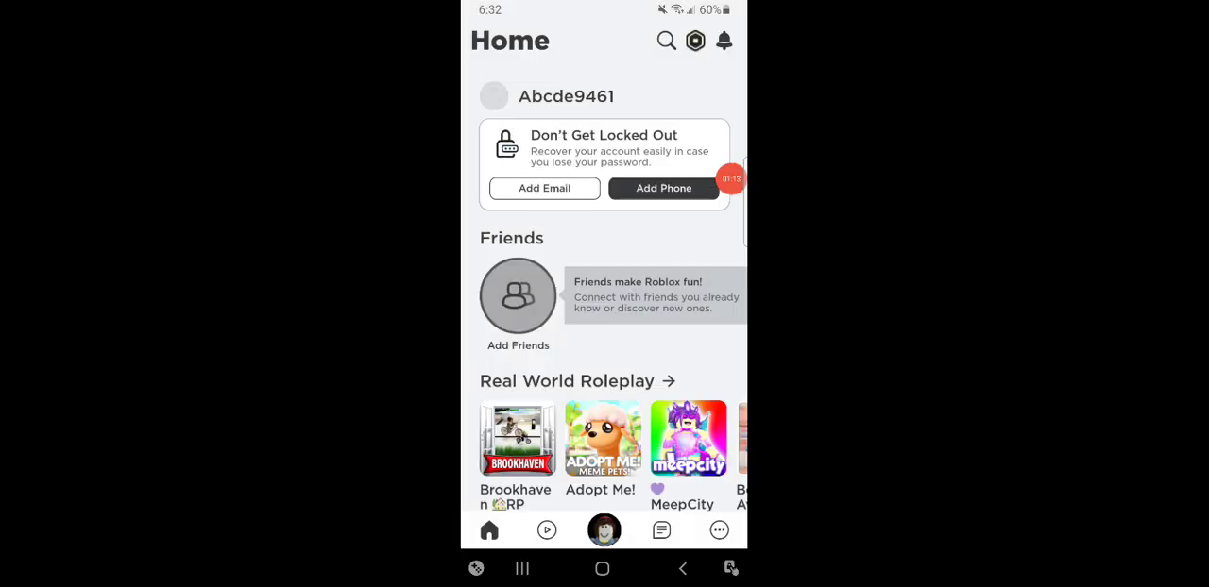
pyautogui.scroll(-3)
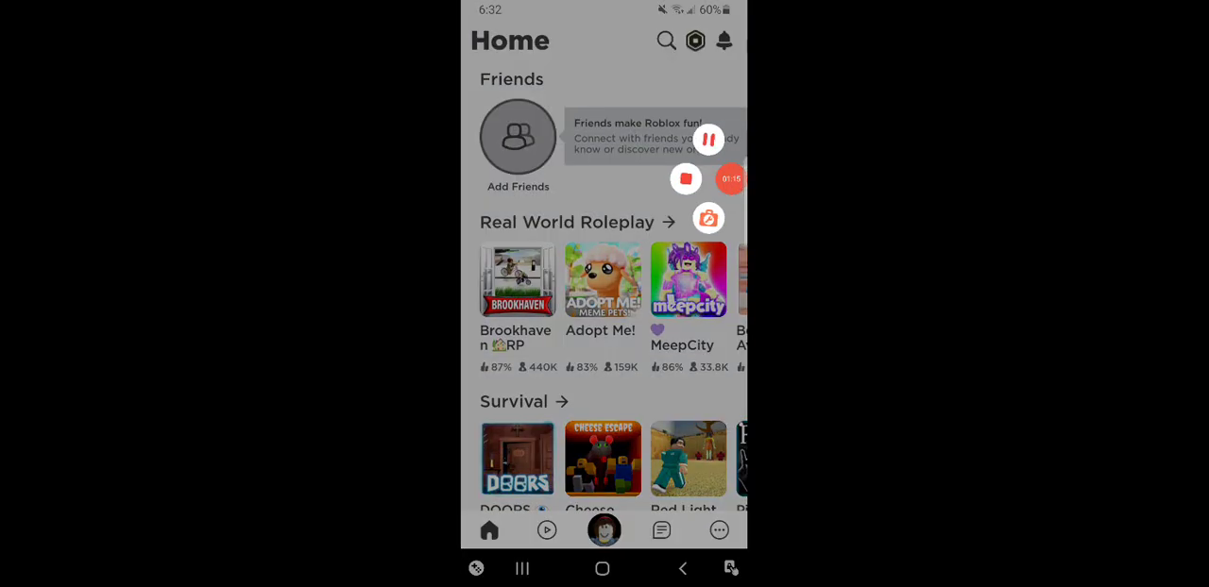